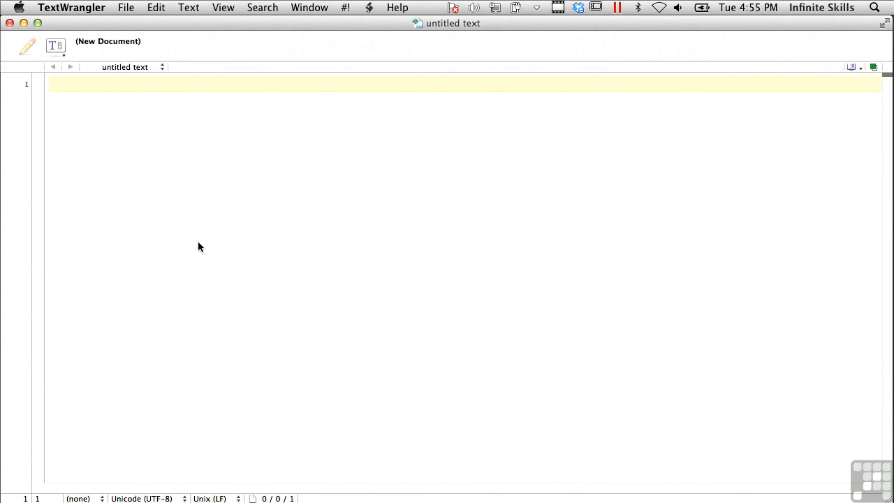
Type 'domain names -' as the first line of the empty untitled document.
{"action": "left_click", "coordinate": [53, 84]}
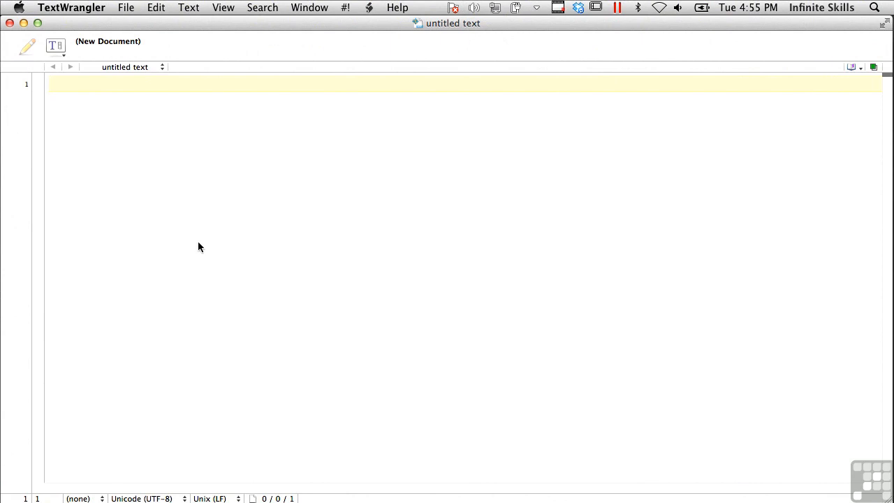
{"action": "type", "text": "domain names"}
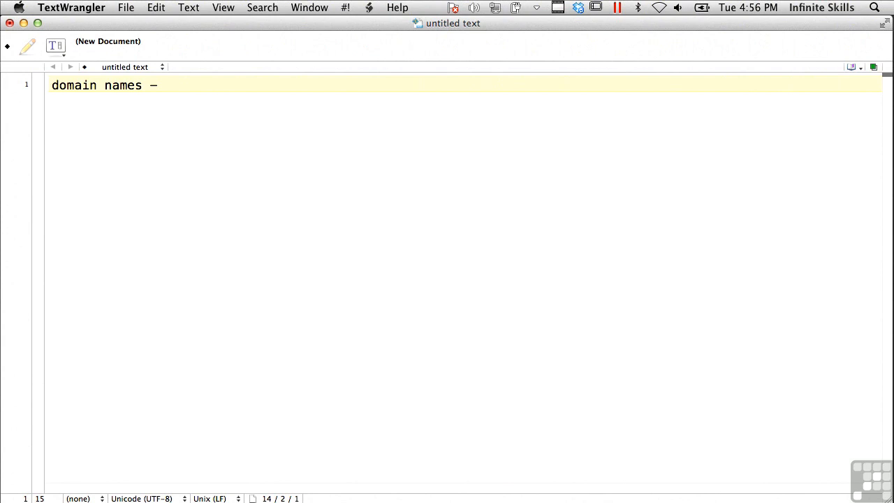
Append 'infiniteskills.com' to the domain names line and add 'network blocks 74.65.43.21'.
{"action": "type", "text": "- infini"}
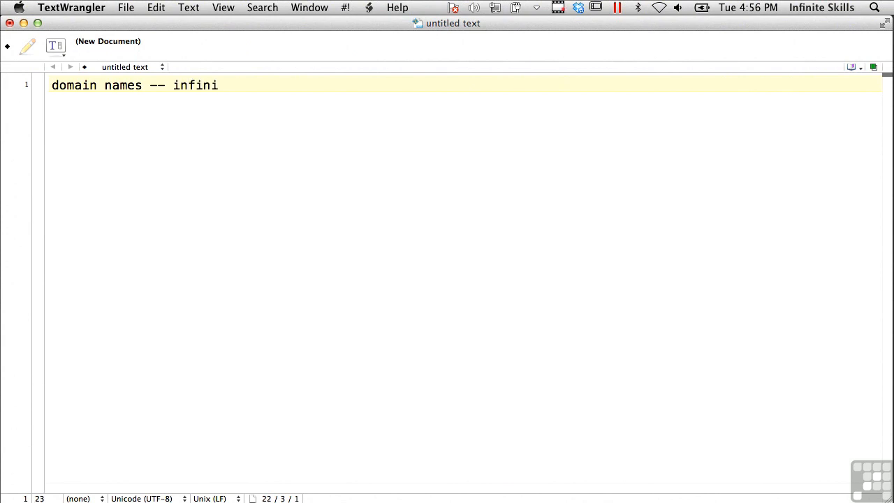
{"action": "type", "text": "teskills.com"}
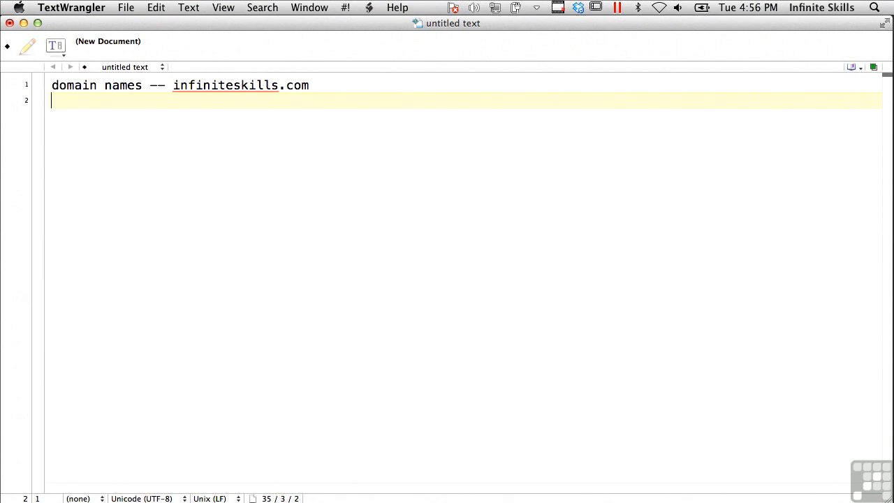
{"action": "type", "text": "network blo"}
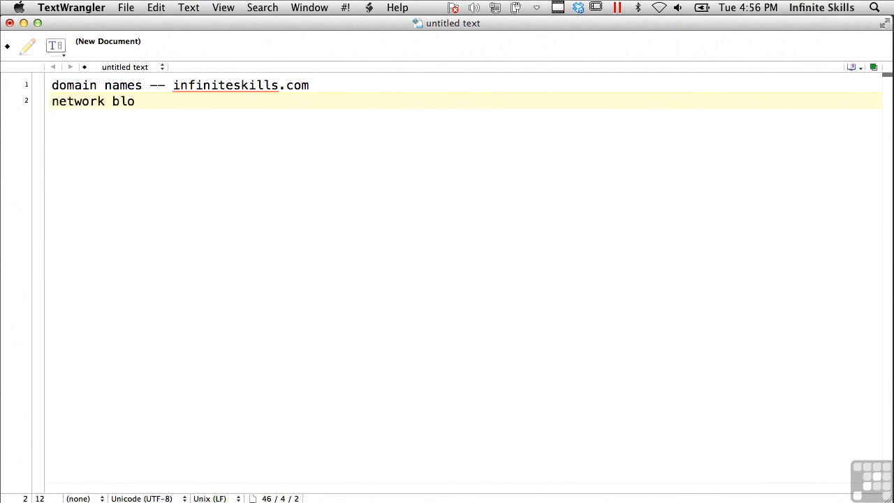
{"action": "type", "text": "cks"}
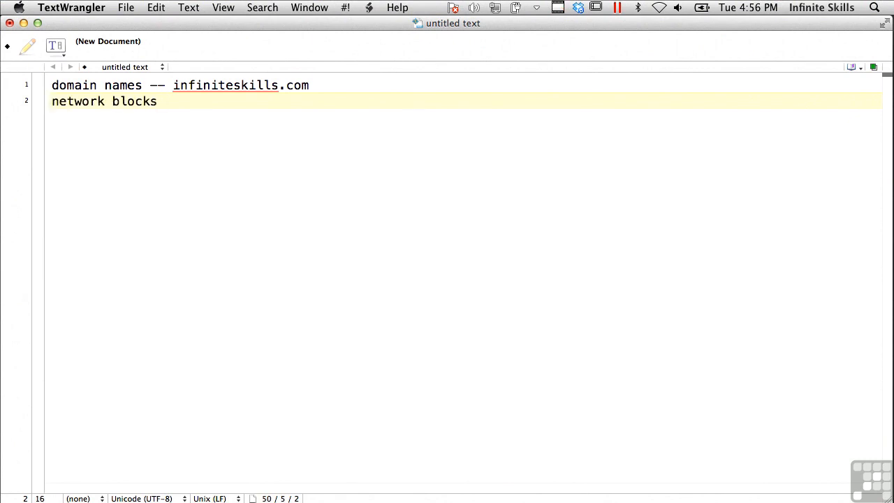
{"action": "type", "text": "74.65.43.21"}
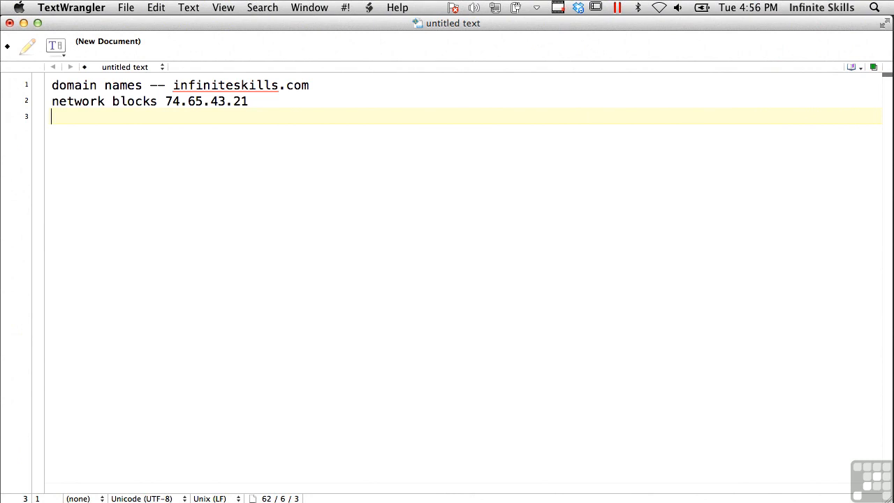
Add the line 'specific IP for critical systems -- web server, email server, database'.
{"action": "type", "text": "specif"}
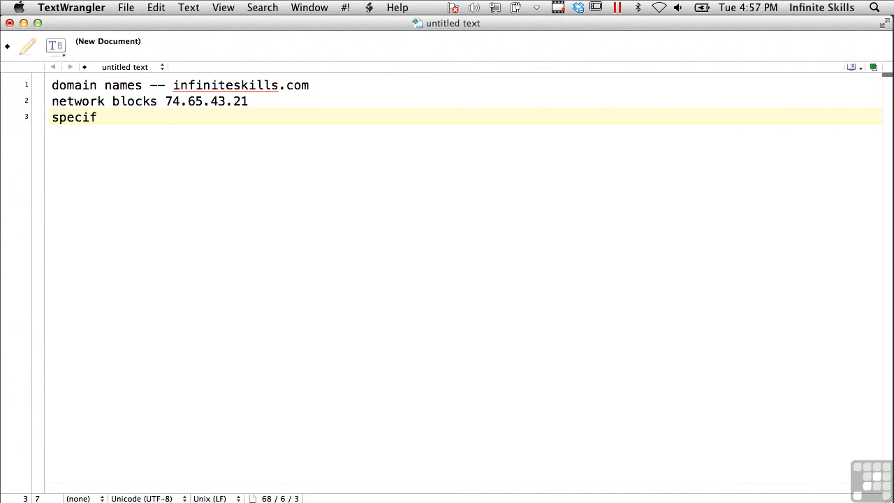
{"action": "type", "text": "ic IP f"}
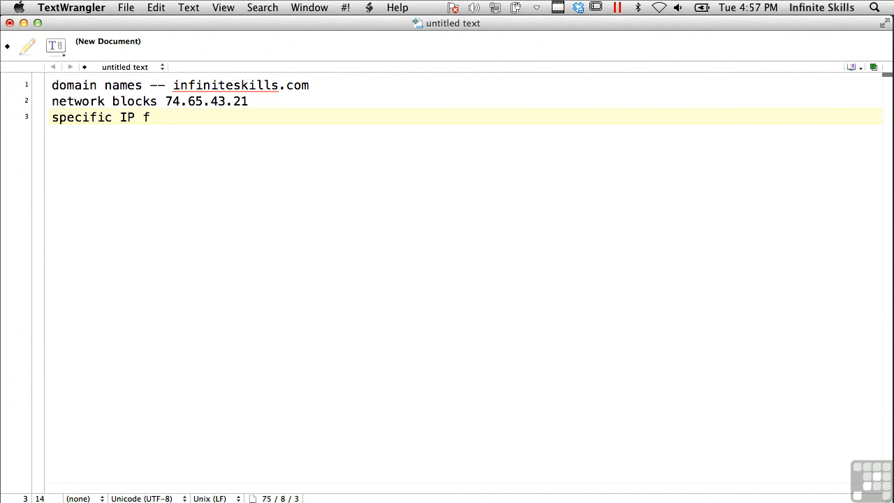
{"action": "type", "text": "or critical systems --"}
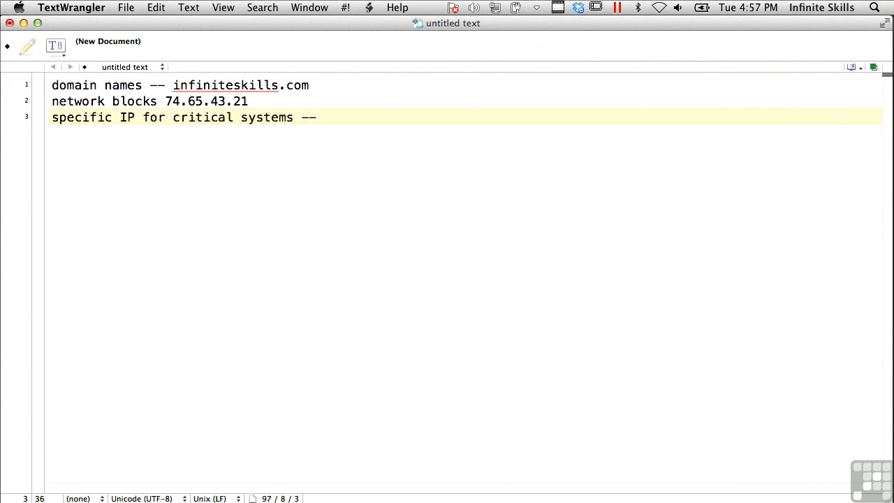
{"action": "type", "text": "web server, email"}
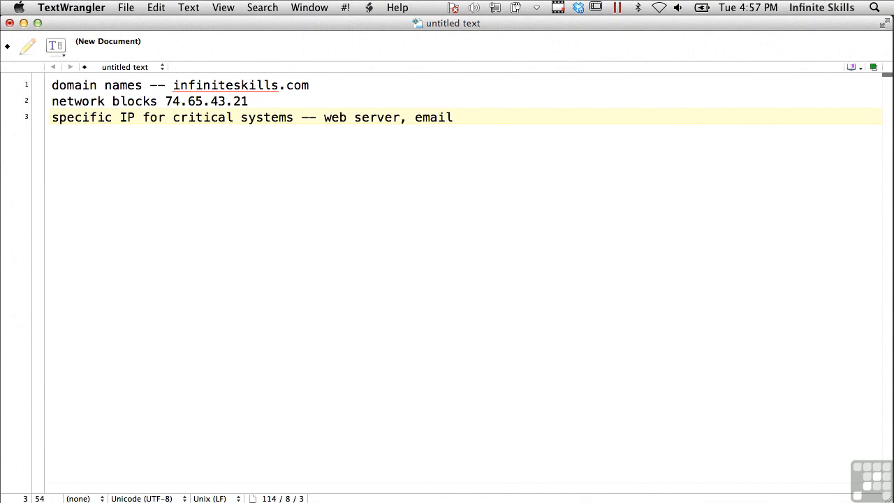
{"action": "type", "text": "server, database"}
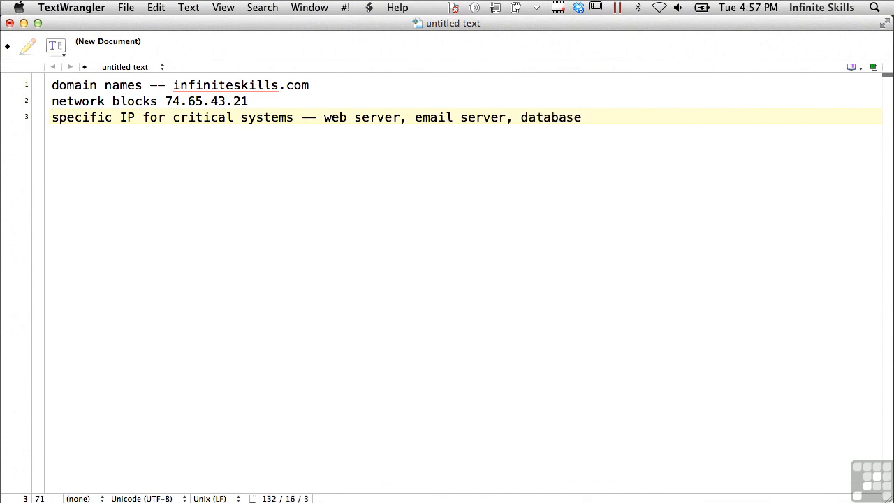
Add the line 'system architecture -- Intel, Windows, UNIX'.
{"action": "type", "text": "system"}
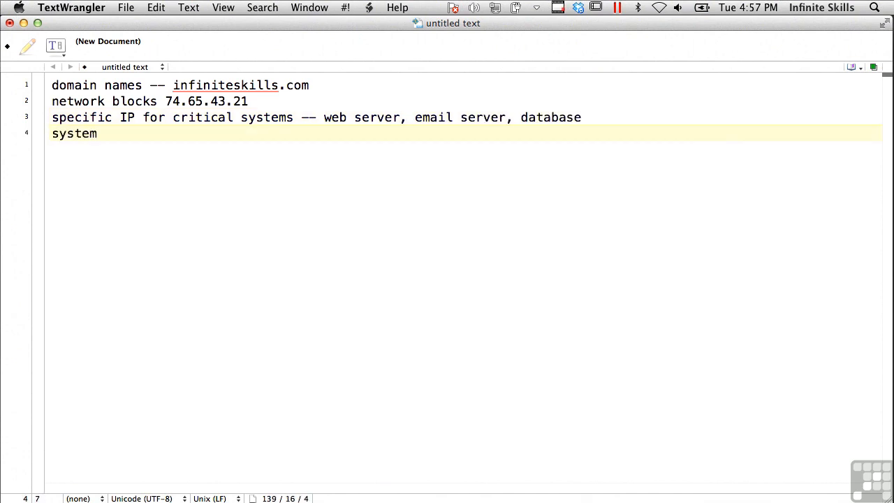
{"action": "type", "text": "architecture --"}
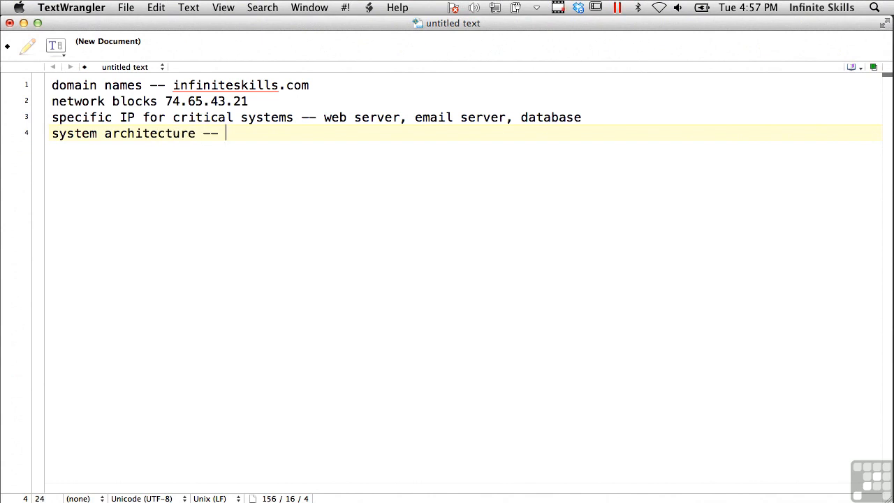
{"action": "type", "text": "In"}
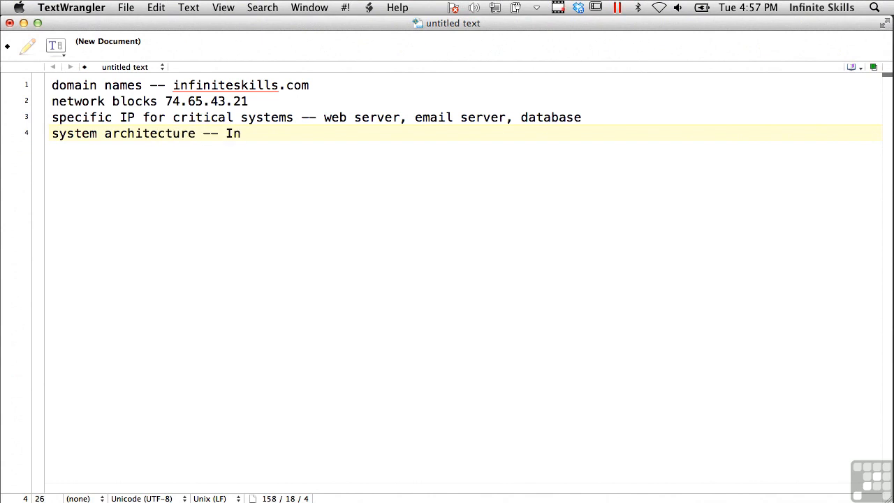
{"action": "type", "text": "tel, Wind"}
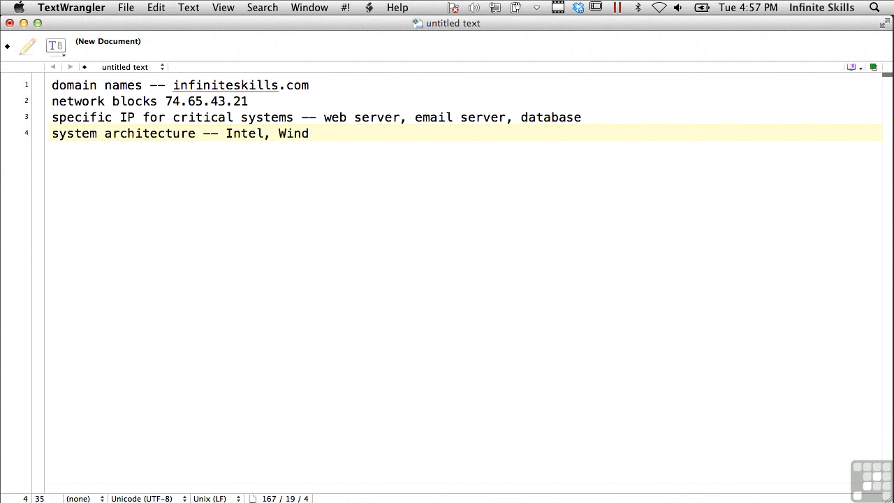
{"action": "type", "text": "ows, UNIX"}
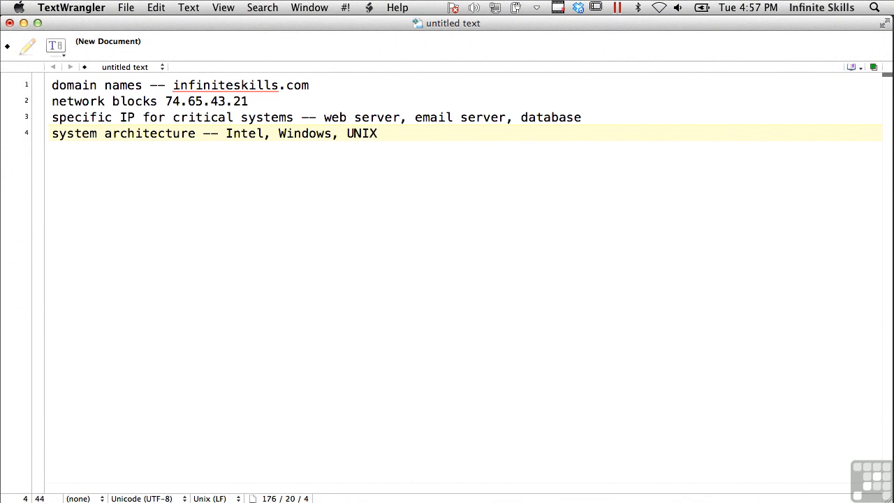
Add the line 'Access Control Lists -- port scans'.
{"action": "type", "text": "Access Control Lists"}
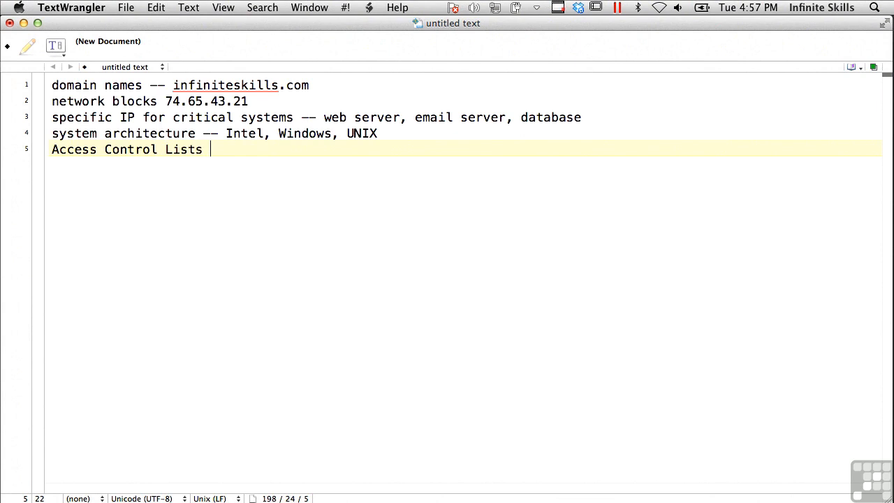
{"action": "type", "text": "-- port s"}
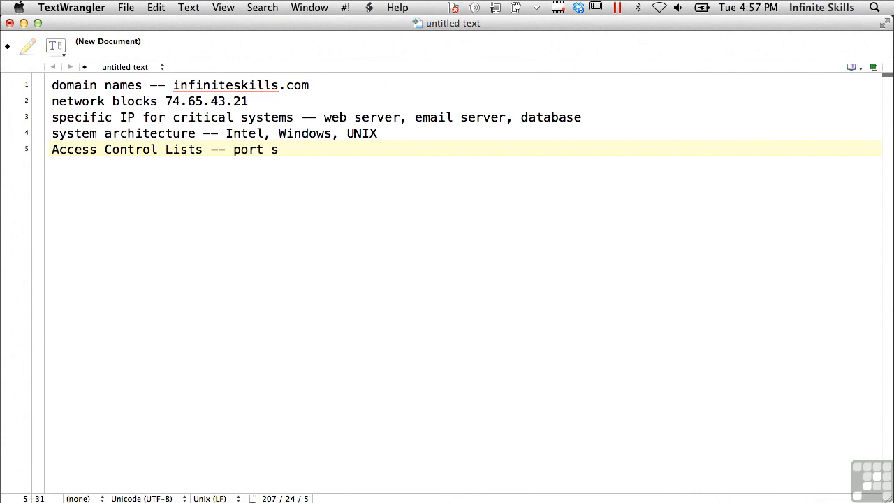
{"action": "type", "text": "cans"}
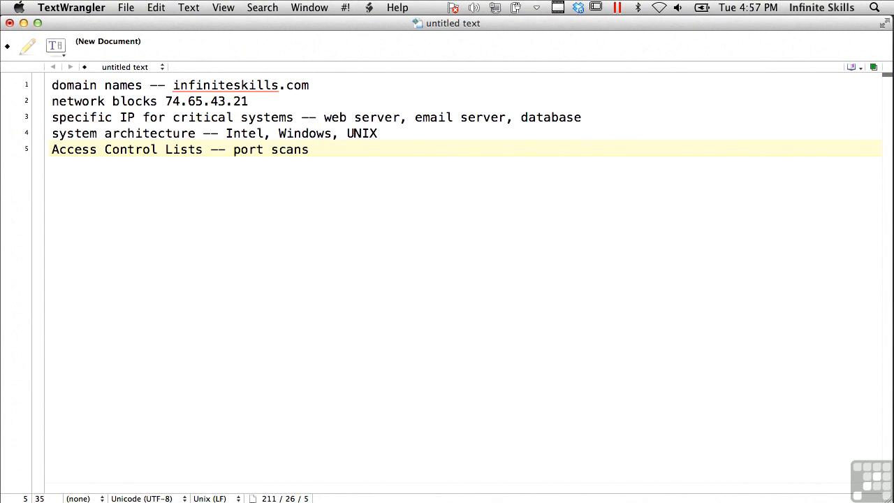
Add an IDS line and a system enumeration line listing user names and group names.
{"action": "key", "text": "Return"}
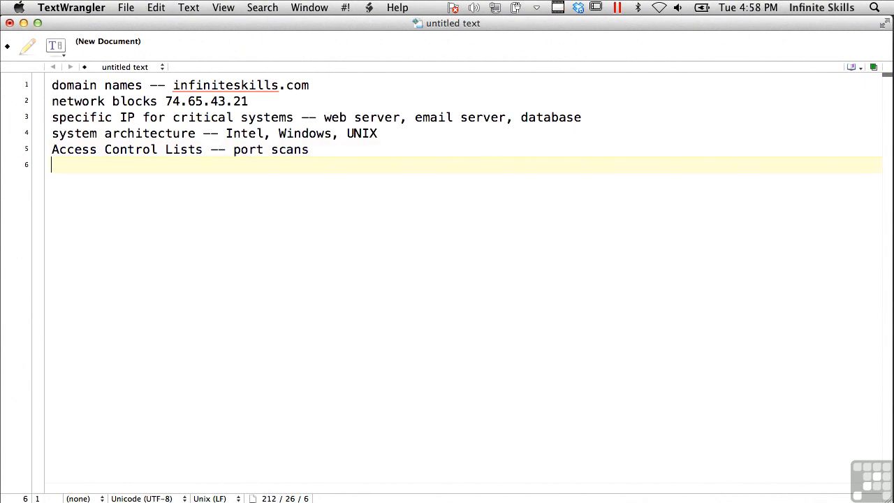
{"action": "type", "text": "IDS"}
{"action": "type", "text": "System"}
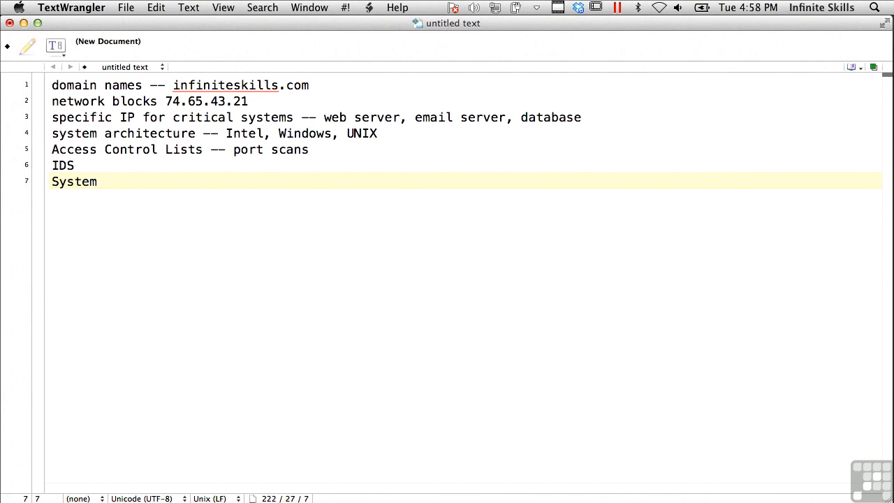
{"action": "type", "text": "enumeration --"}
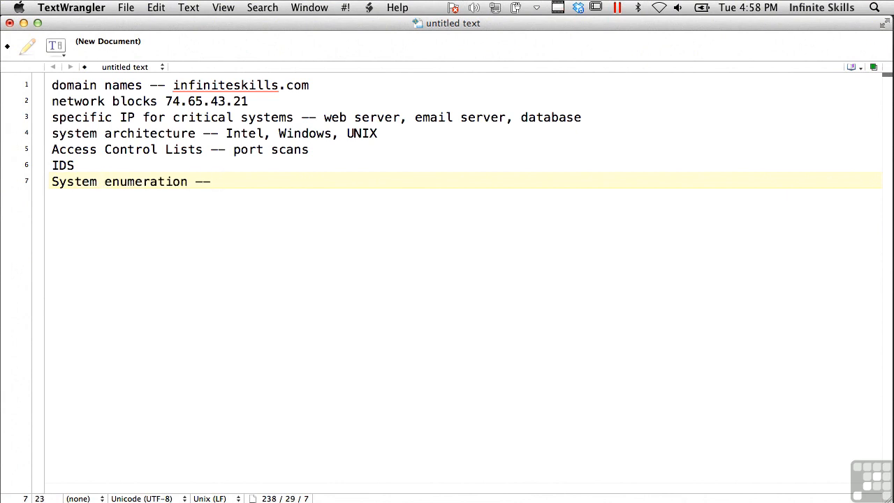
{"action": "type", "text": "user"}
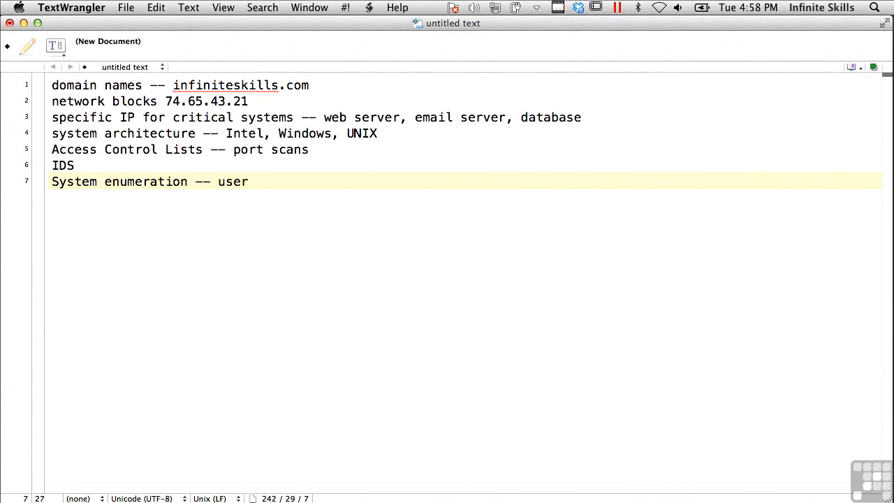
{"action": "type", "text": "names, group names"}
{"action": "type", "text": "System banners"}
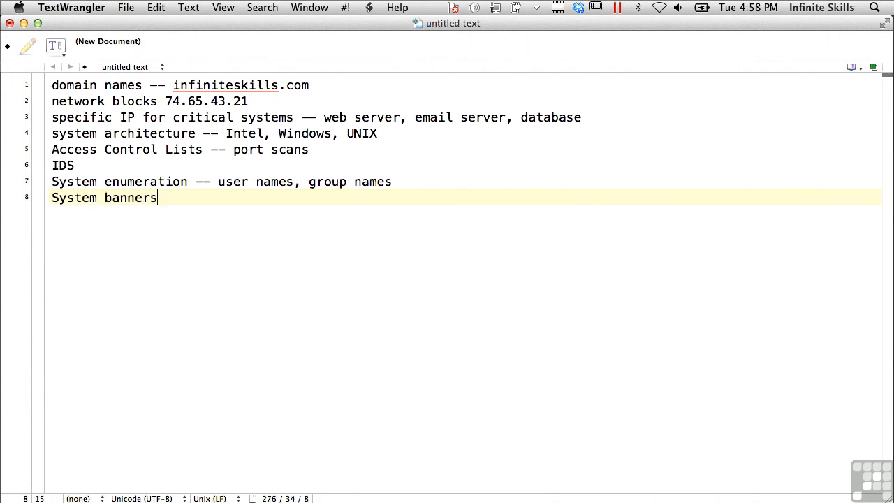
Add 'System banners, routing tables, SNMP info' and 'DNS hostnames' lines.
{"action": "type", "text": ", routing table"}
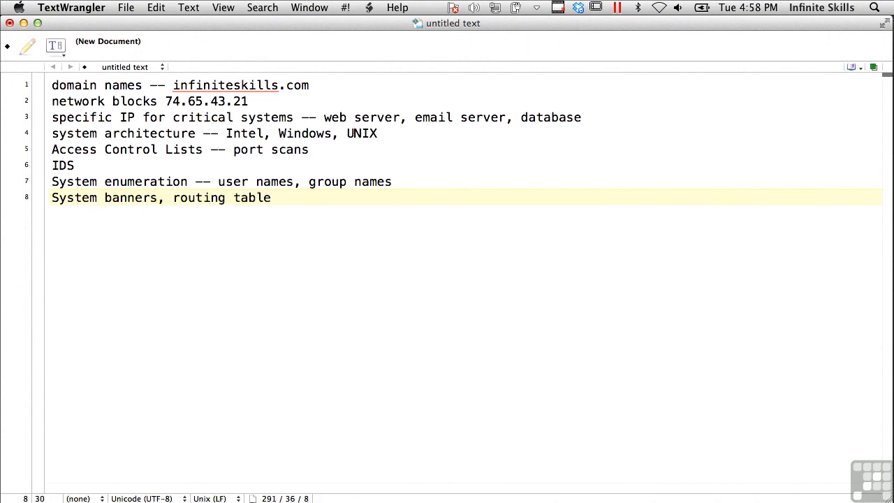
{"action": "type", "text": "s,"}
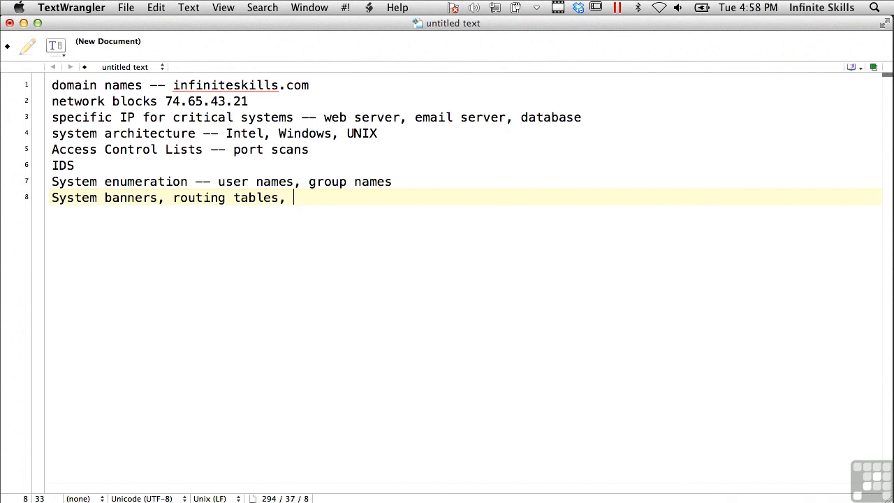
{"action": "type", "text": "SNMP info"}
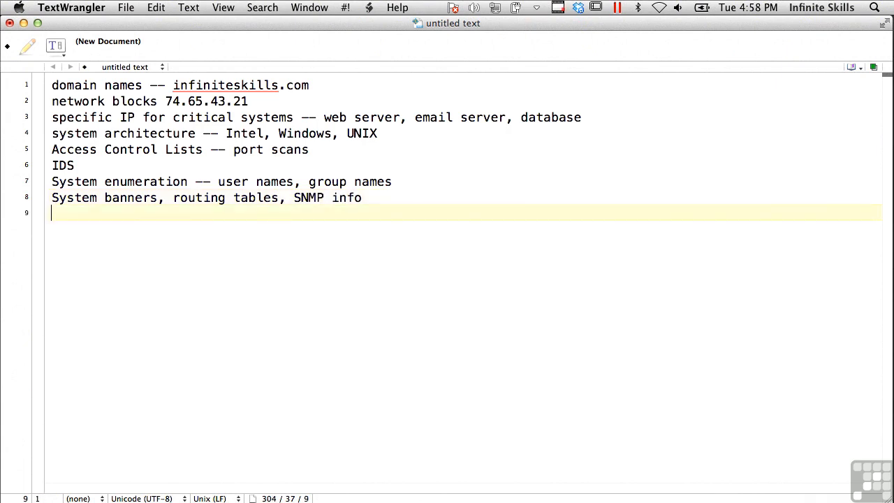
{"action": "type", "text": "DNS hostnames"}
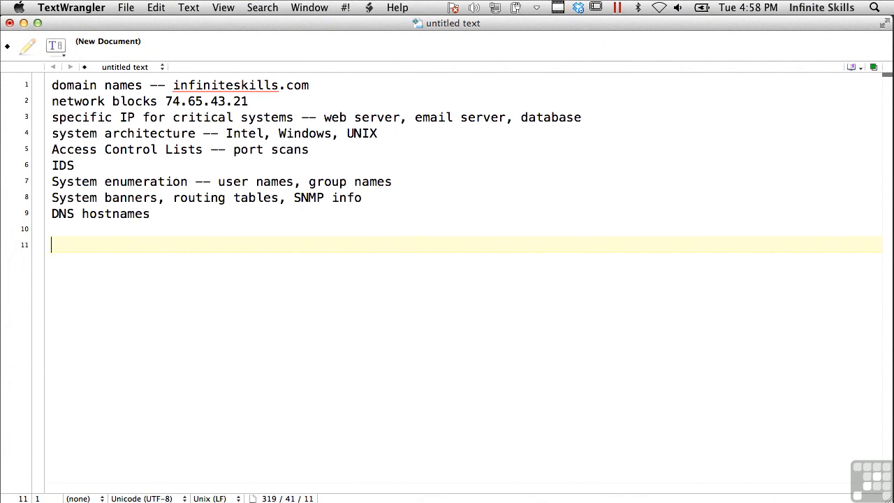
Add 'networking protocols -- tcp/ip, ipx/spx, decnet, appletalk', 'Internal DNS ?', and start 'Remote access'.
{"action": "type", "text": "networki"}
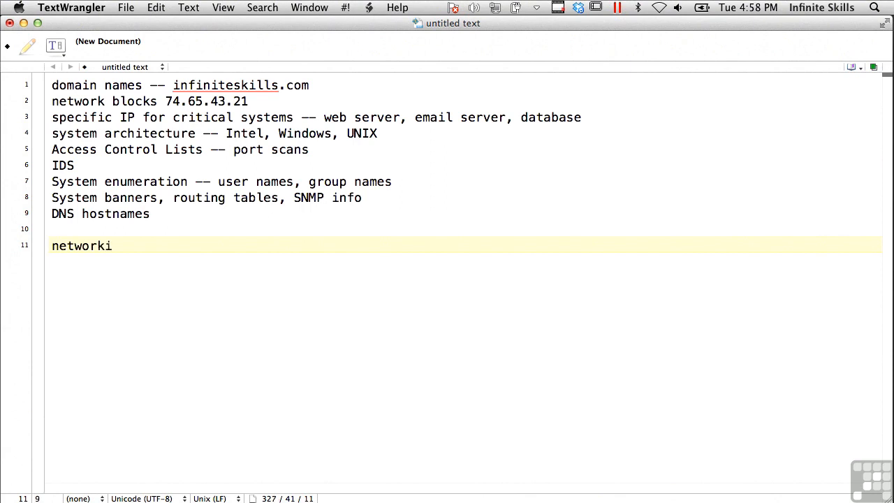
{"action": "type", "text": "ng protocols -"}
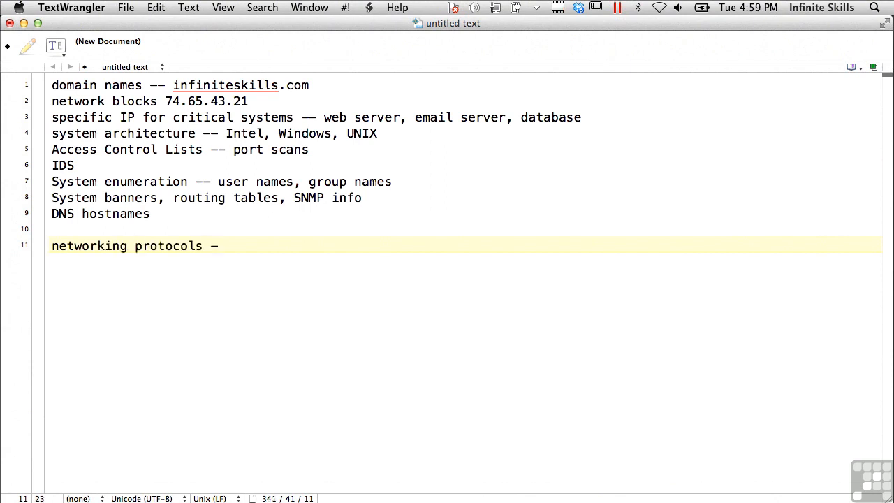
{"action": "type", "text": "tcp/ip"}
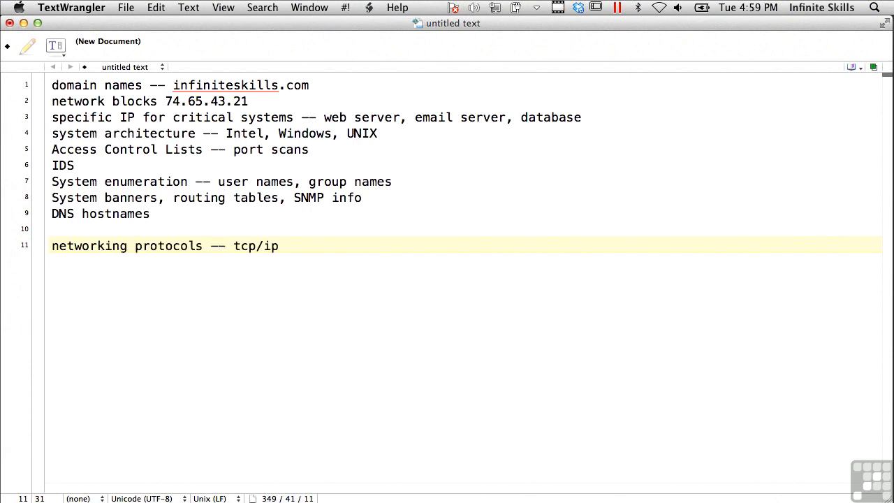
{"action": "type", "text": ", ipx/spx? decnet, appletalk"}
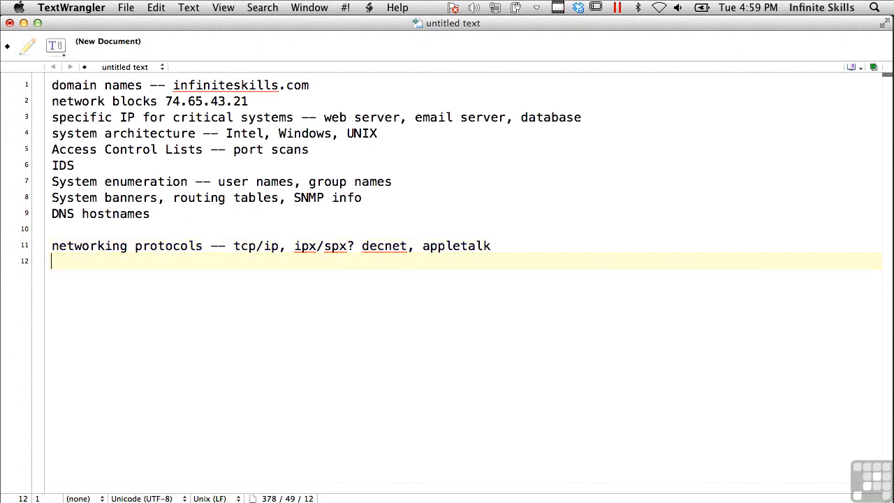
{"action": "type", "text": "Internal DNS"}
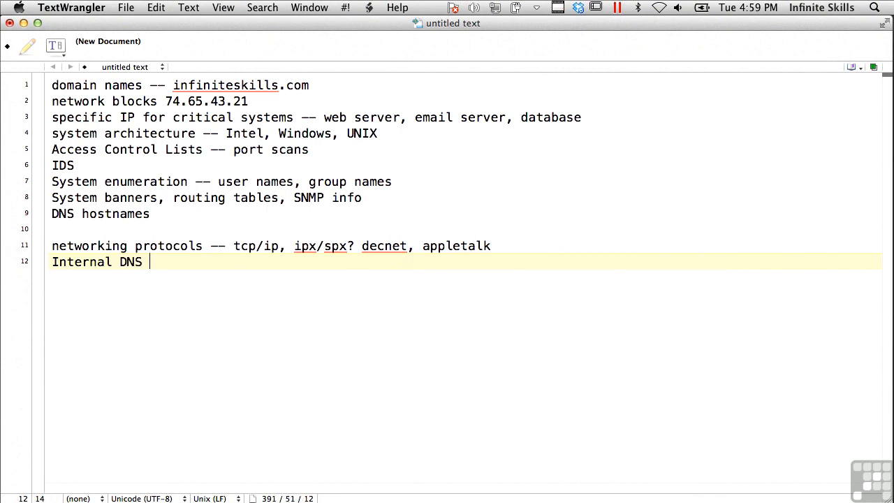
{"action": "type", "text": "?"}
{"action": "type", "text": "Remote access po"}
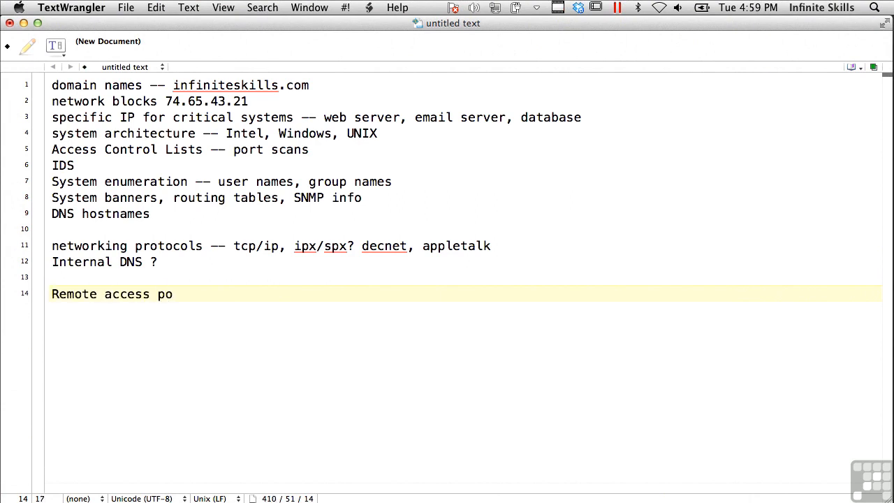
Finish 'Remote access possibilities -- vpn, dialup' and add 'Extranet? connection points? access control? public or private?'.
{"action": "type", "text": "ssibilities -- vp"}
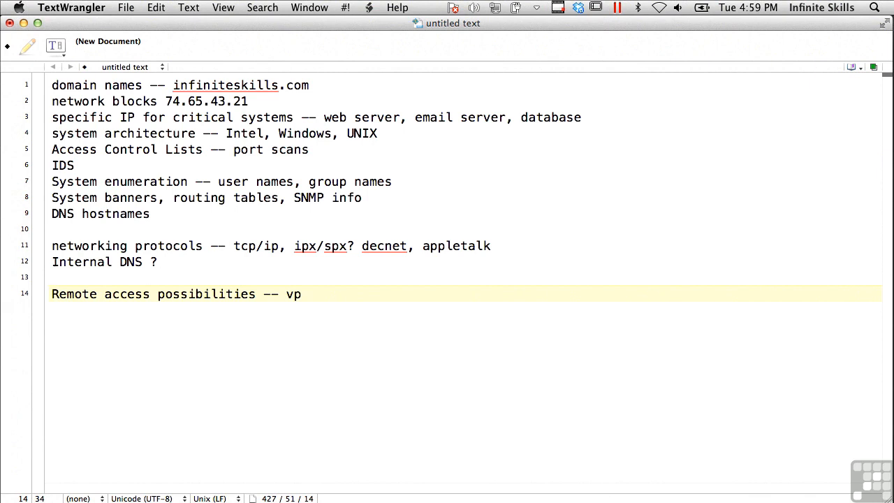
{"action": "type", "text": "n, dialup"}
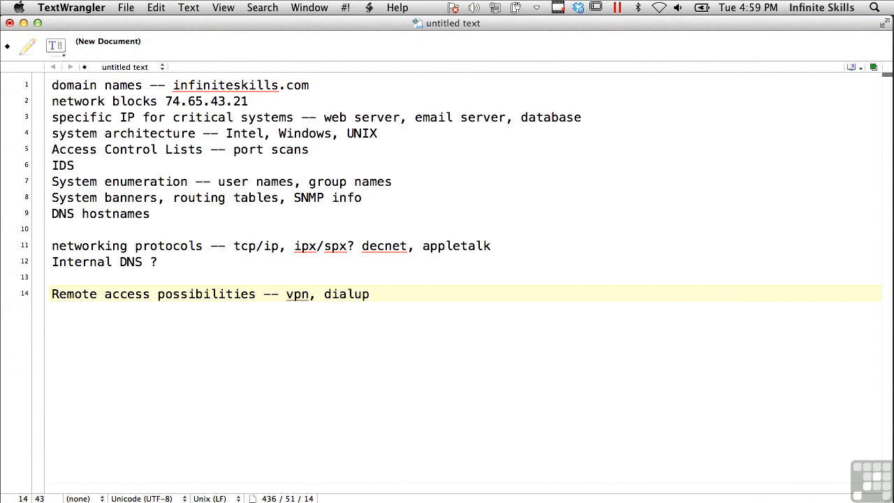
{"action": "type", "text": "Ext"}
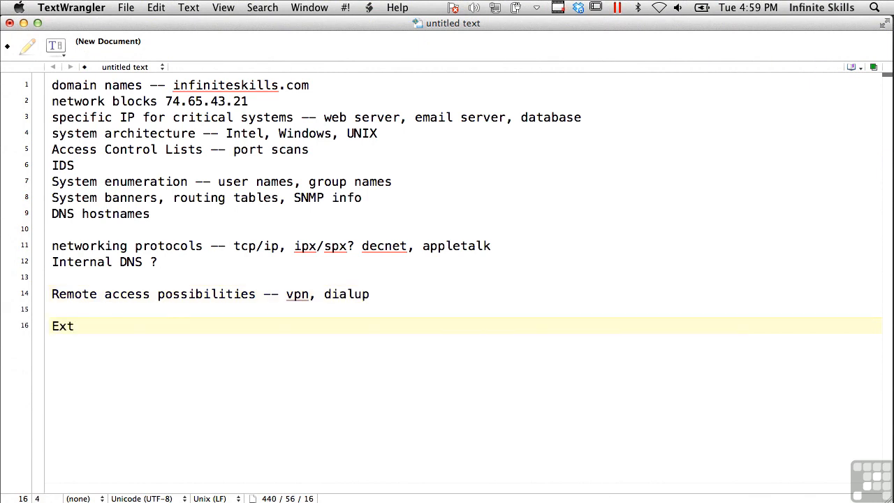
{"action": "type", "text": "ranet?"}
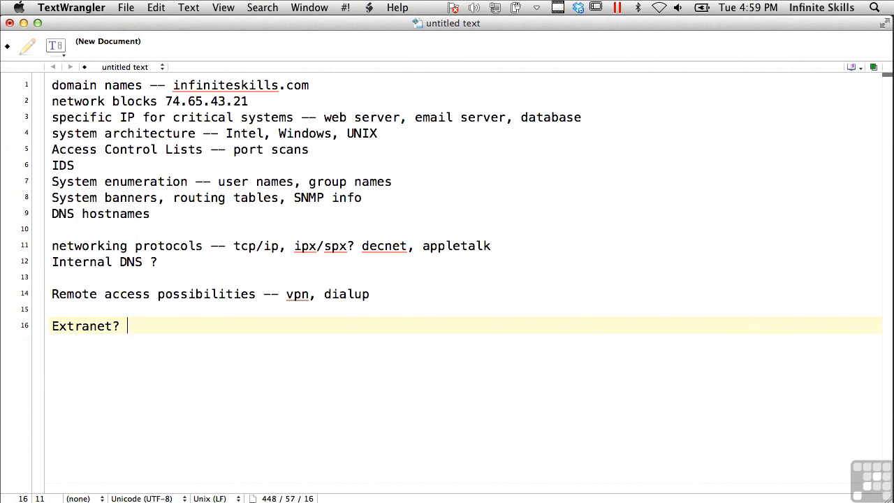
{"action": "type", "text": "connection points?"}
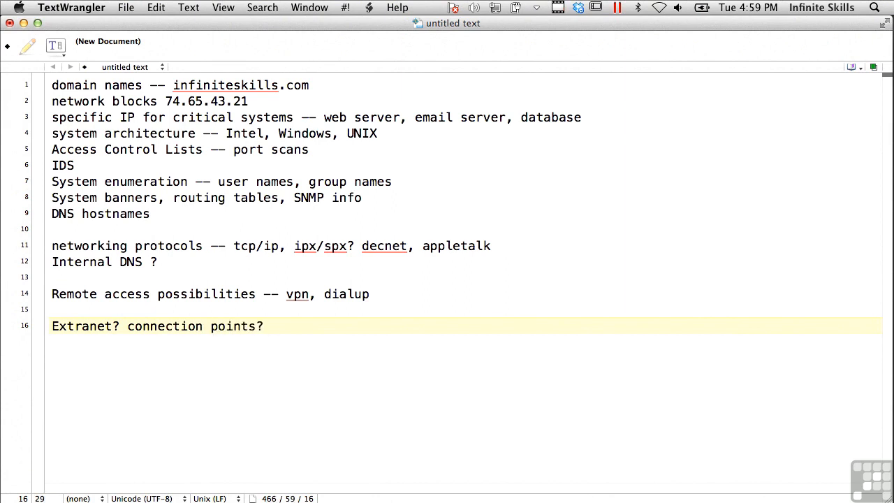
{"action": "type", "text": "access"}
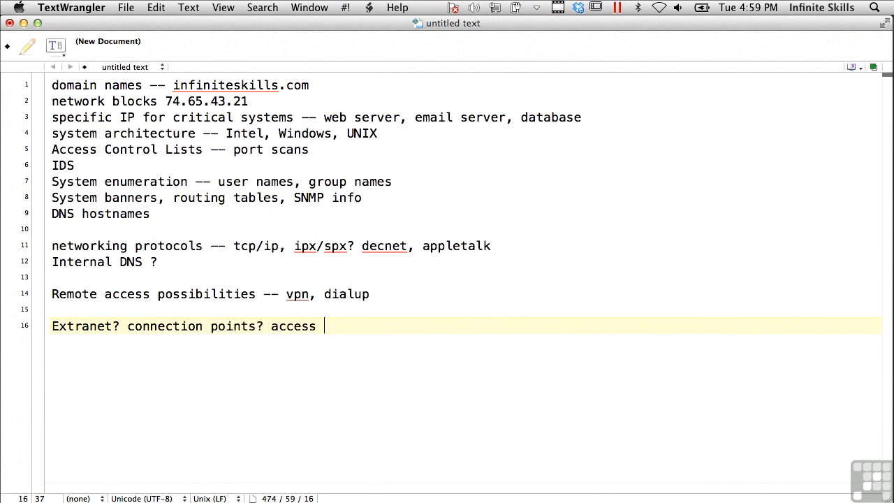
{"action": "type", "text": "control? p"}
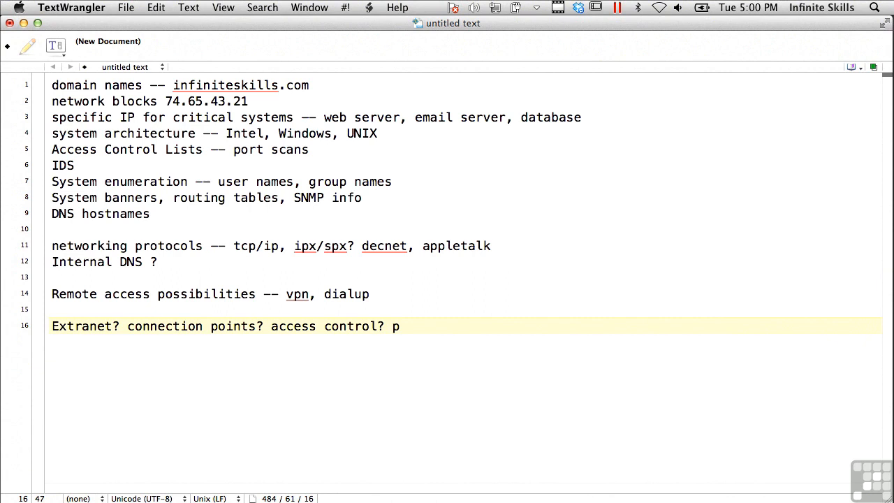
{"action": "type", "text": "ublic or private?"}
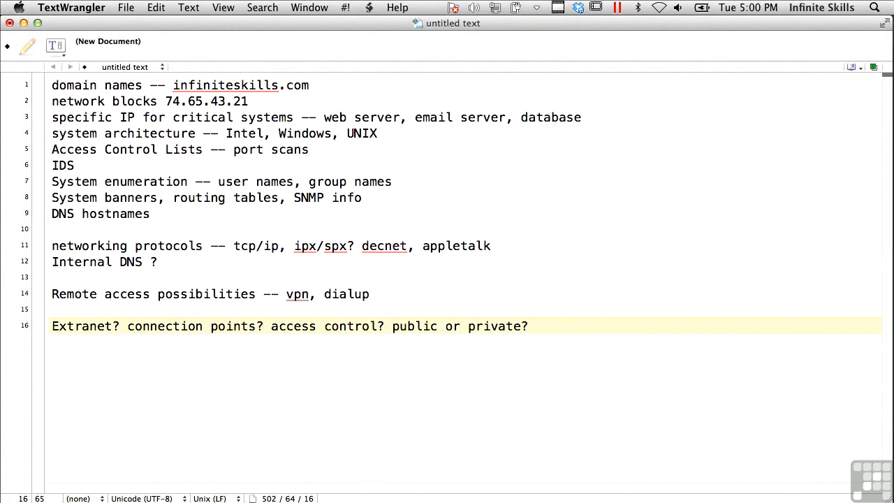
{"action": "left_click", "coordinate": [535, 325]}
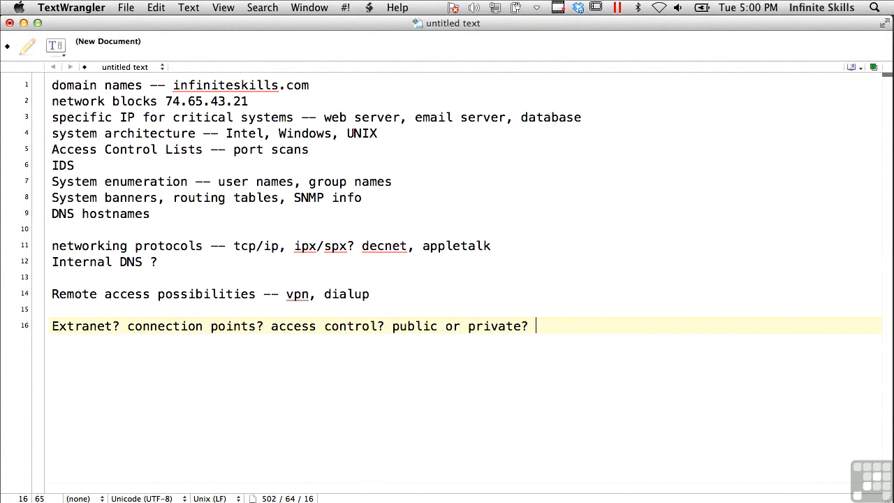